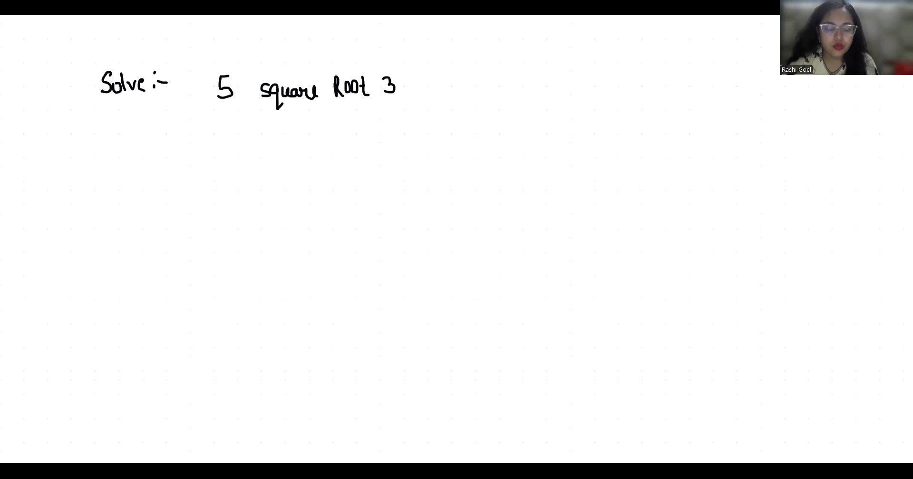
# Handwrite the problem "Solve:- 5 square Root 3" at the top of the board
pyautogui.moveTo(181, 145); pyautogui.dragTo(218, 152)
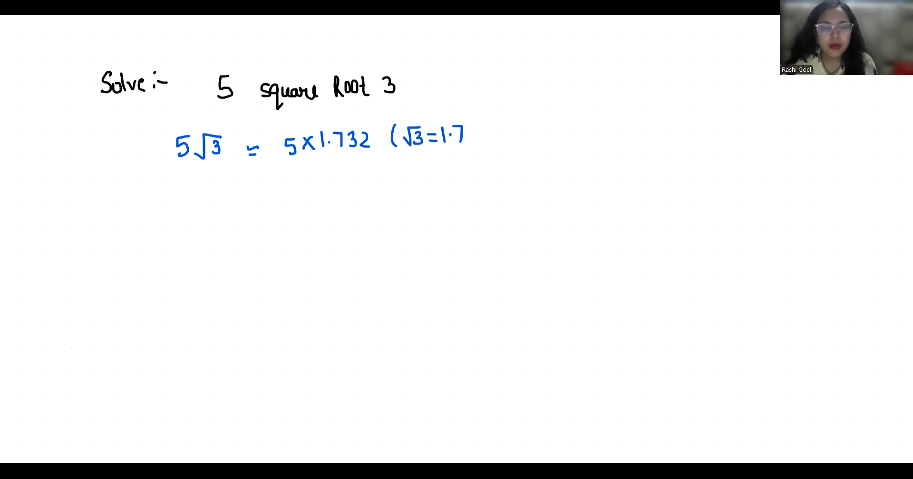
# Write 5√3 ≈ 5 × 1.732 with the note (√3 = 1.732) beneath the problem
pyautogui.write('32)')
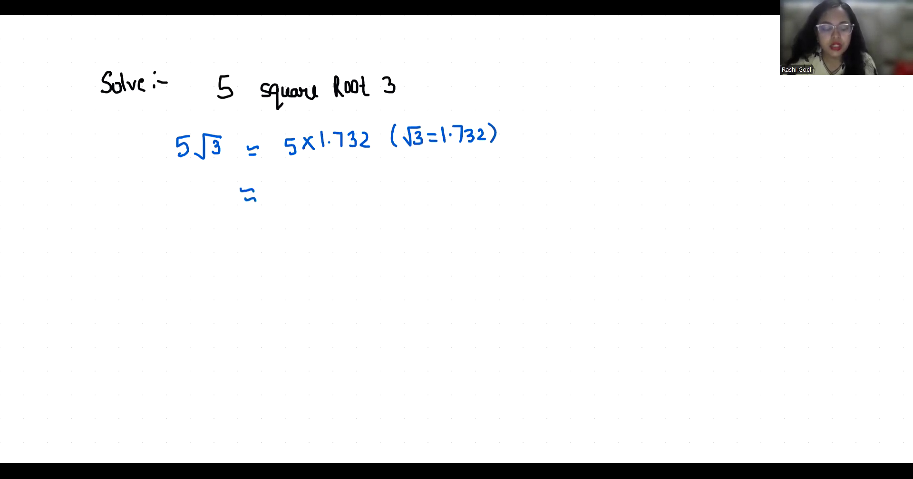
# Write the result ≈ 8.660, restate 5√3 ≈ 8.660 and box the final answer
pyautogui.write('8')
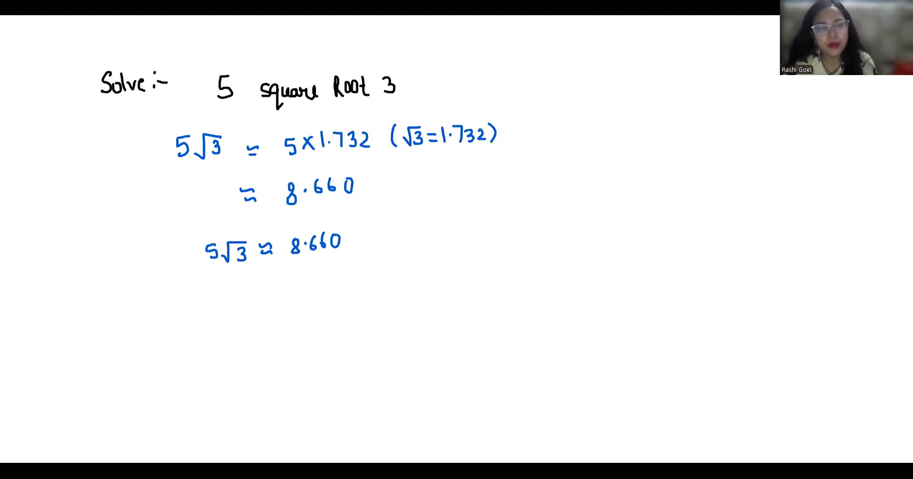
pyautogui.moveTo(198, 222); pyautogui.dragTo(349, 268)
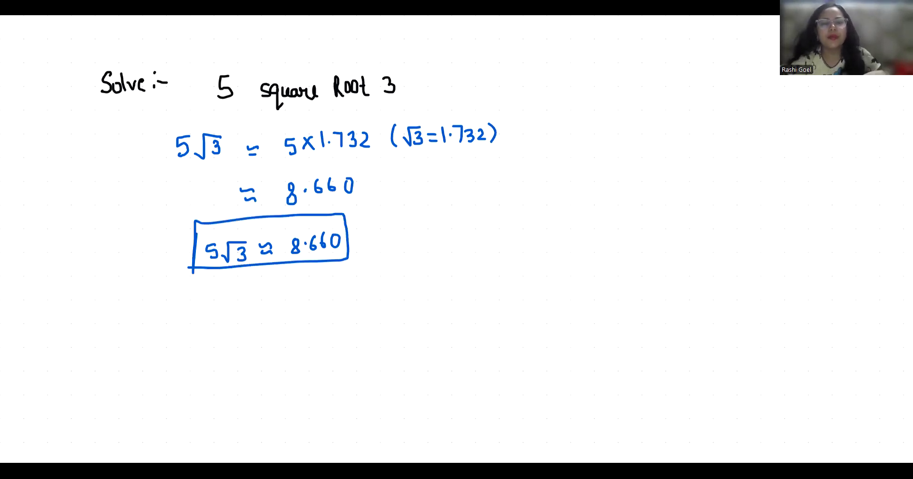